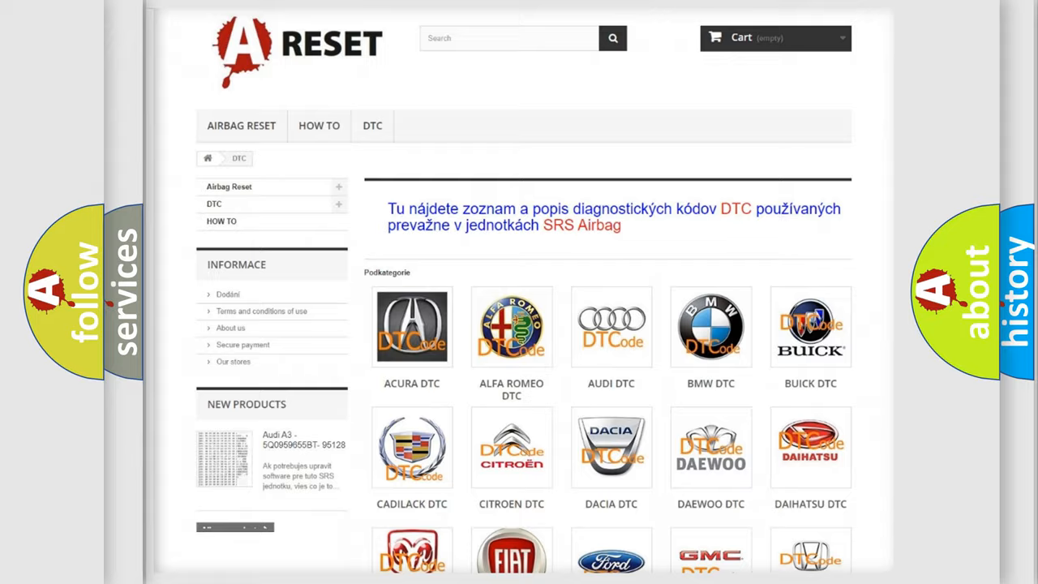
Step: Open the Dodge DTC catalogue from the brand grid, showing its list of trouble-code subcategories
{"action": "scroll", "scroll_direction": "down", "scroll_amount": 3}
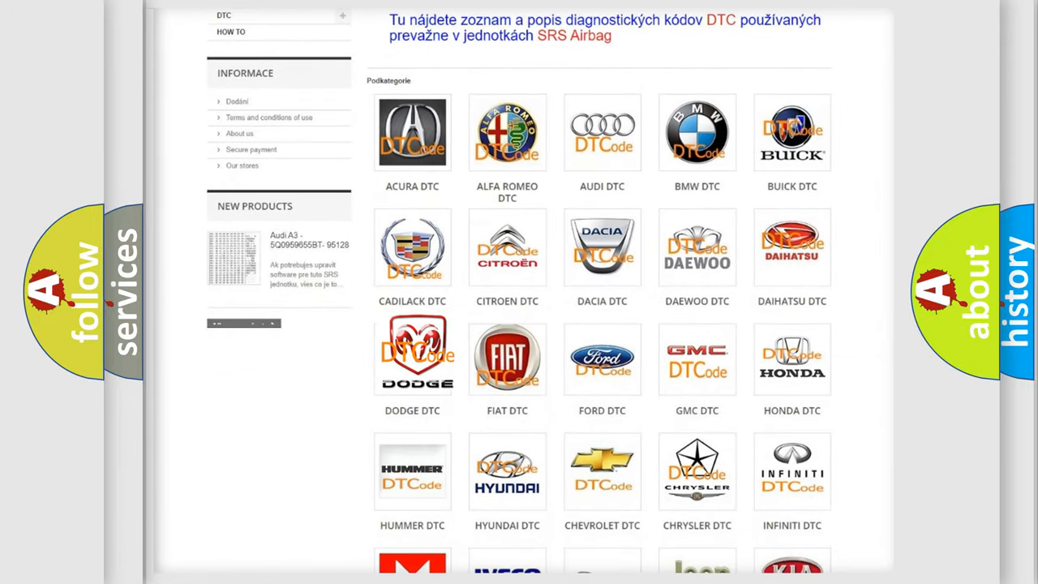
{"action": "left_click", "coordinate": [412, 355]}
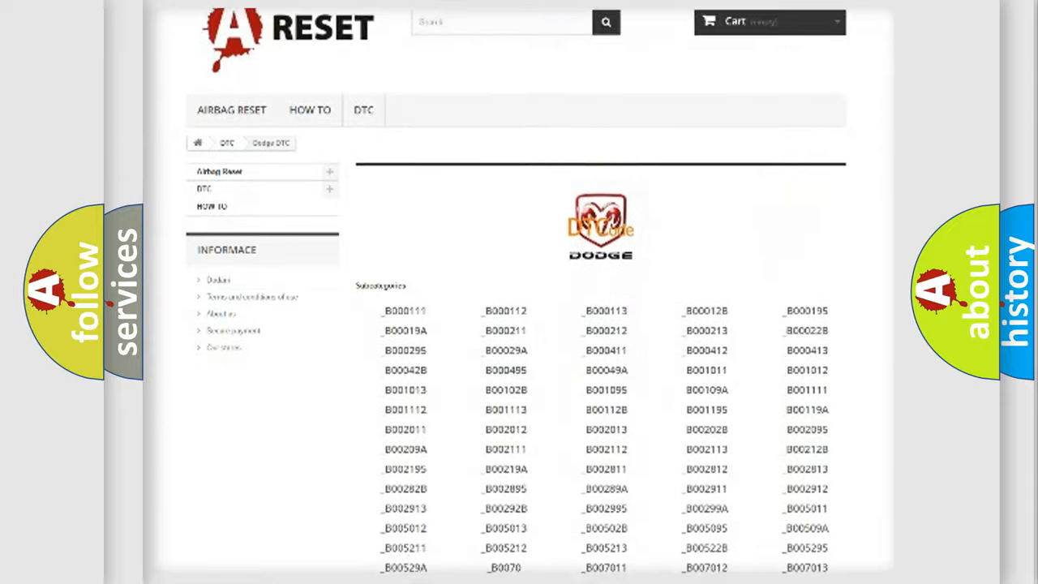
{"action": "scroll", "scroll_direction": "down", "scroll_amount": 3}
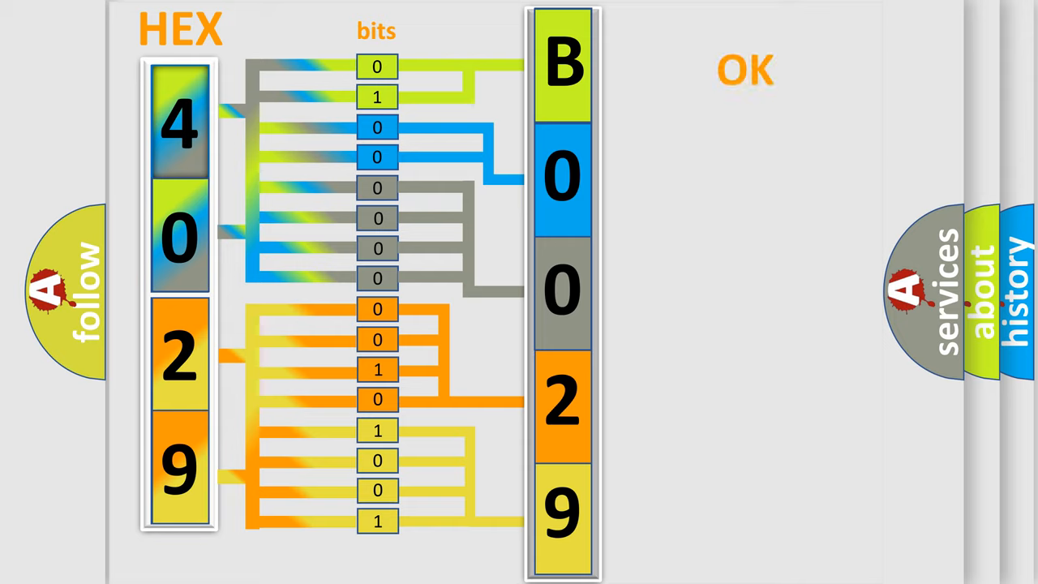
Step: Advance the explainer to the title card showing the Dodge logo with trouble code B0029:12
{"action": "left_click", "coordinate": [743, 70]}
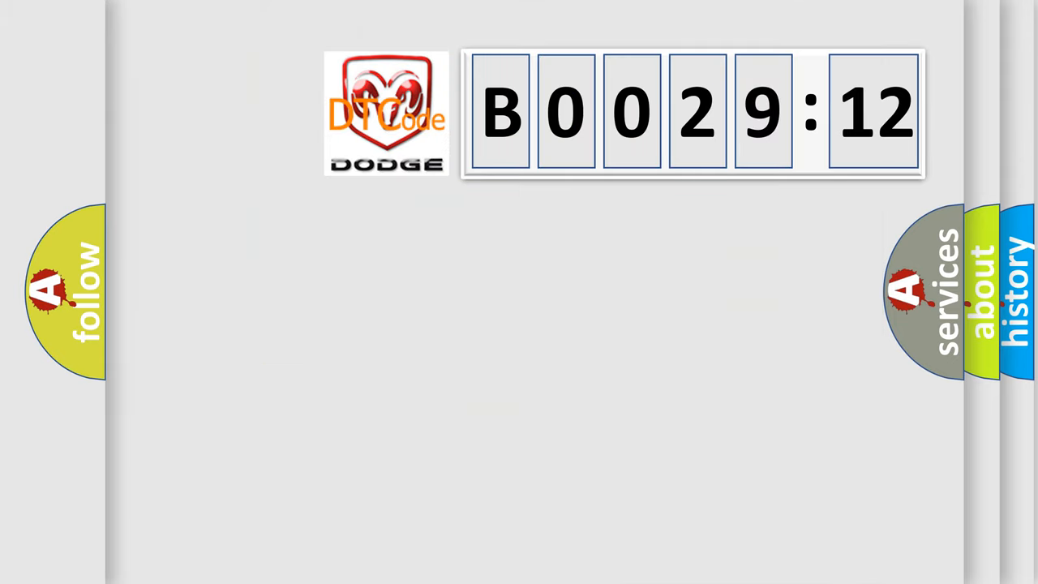